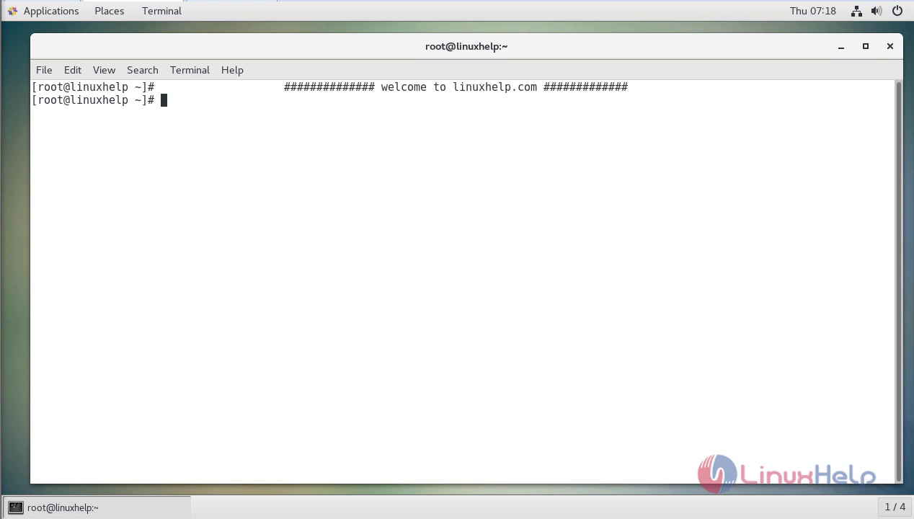
- Run init 6 to reboot the machine back to the CentOS boot menu
type("ini")
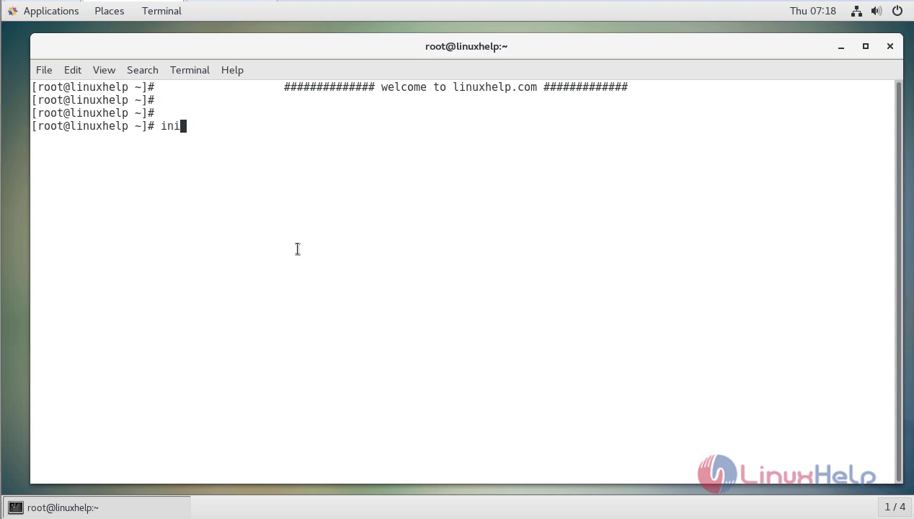
key("Return")
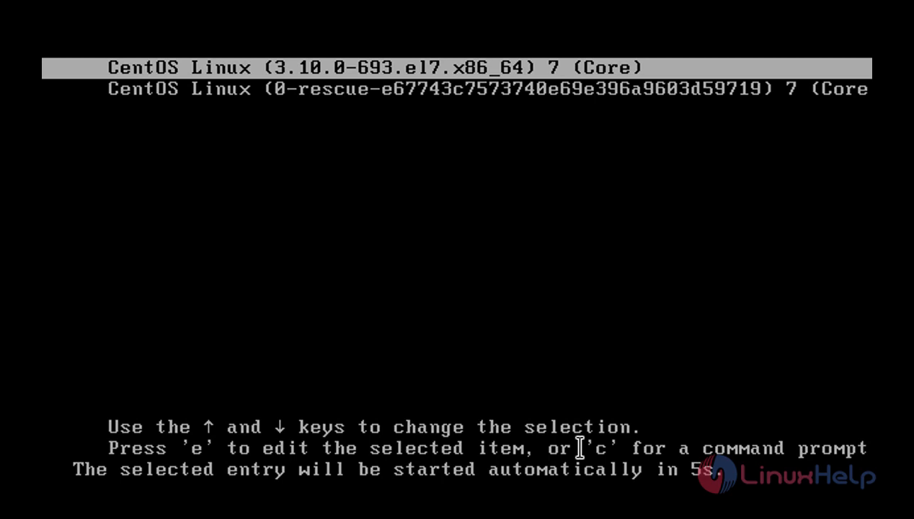
- Edit the default CentOS Linux 7 (Core) boot entry from GRUB
key("e")
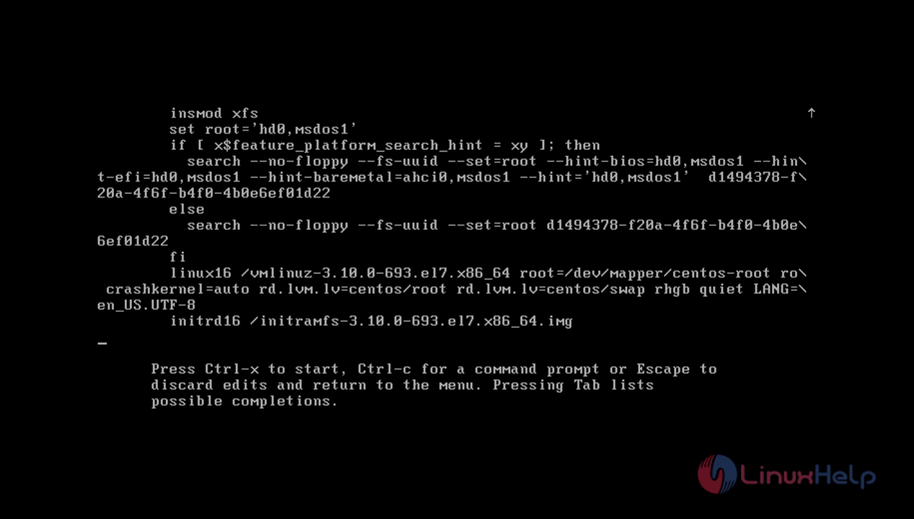
- Append rd.break to the linux16 kernel line and boot into the emergency shell
key("Up")
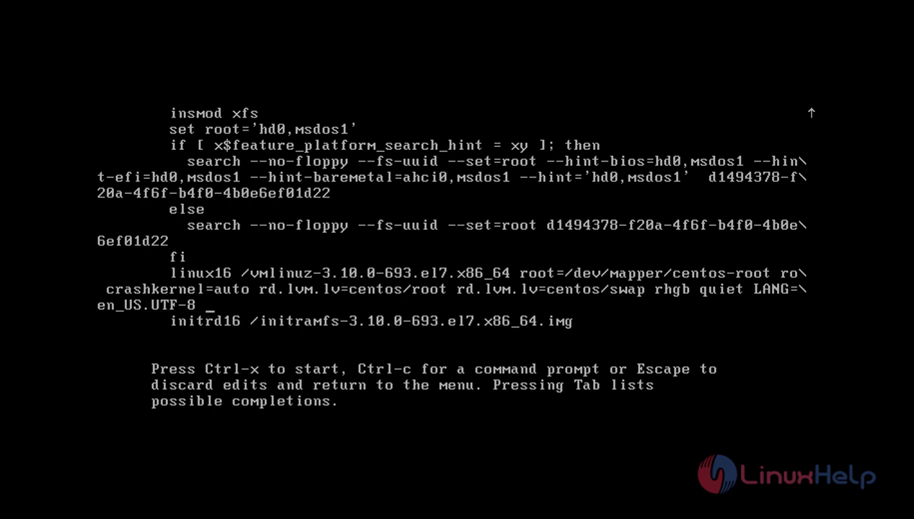
type("r")
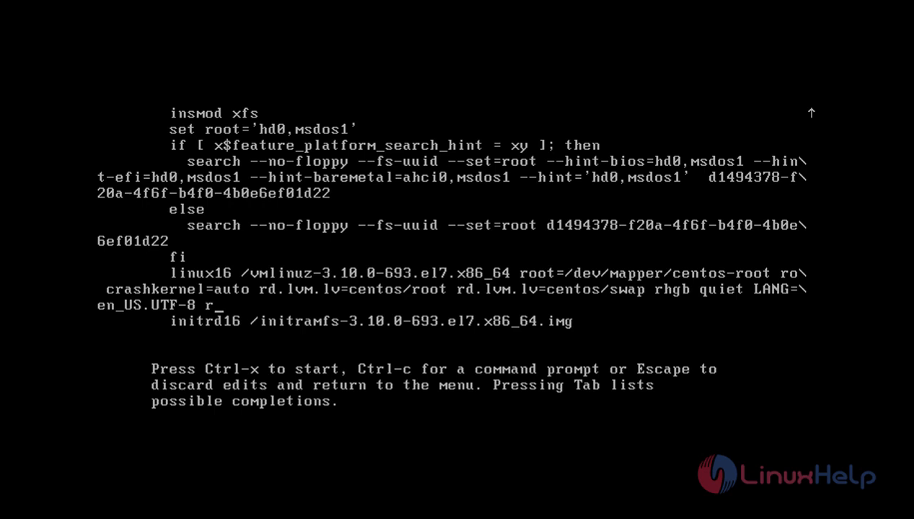
type("d.bre")
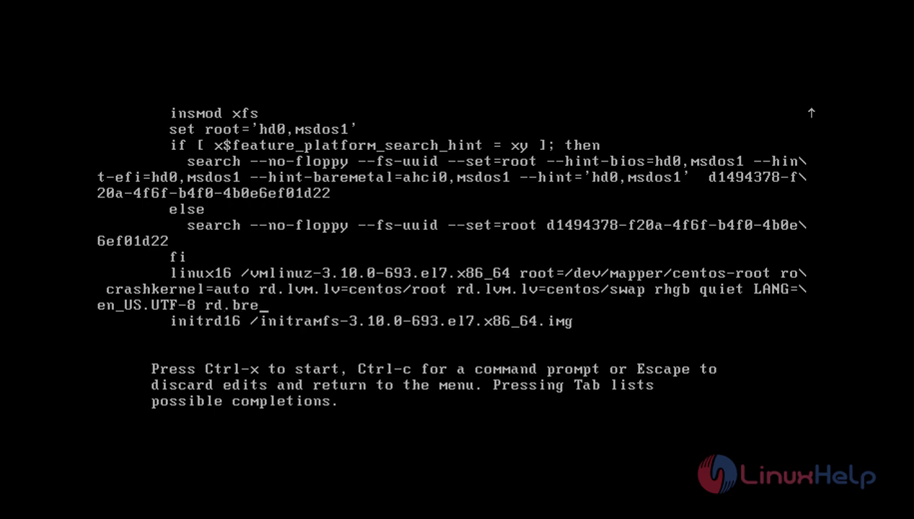
type("ak")
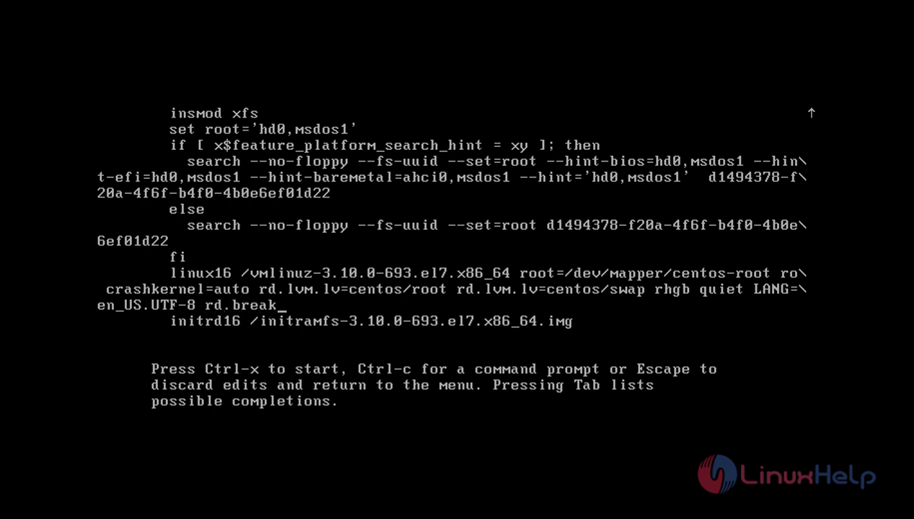
key("ctrl+x")
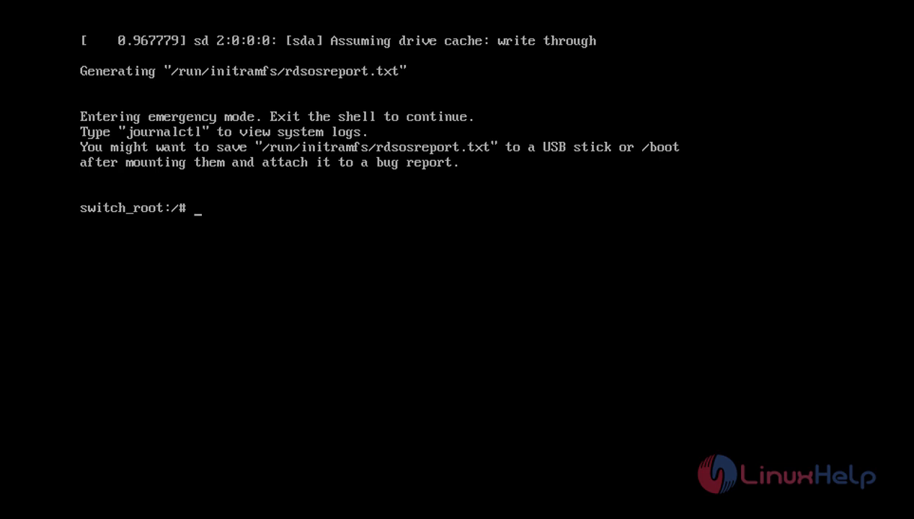
- Run mount -o remount,rw /sysroot to make the installed root writable
type("mount")
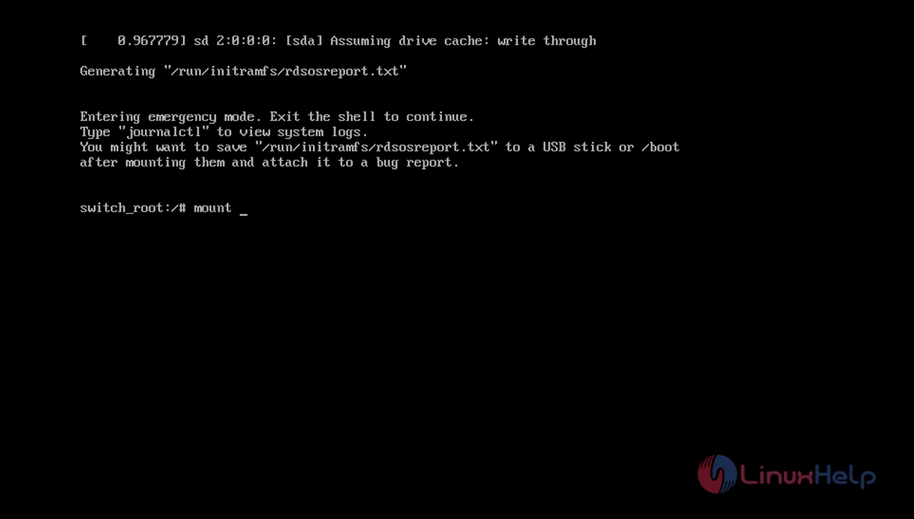
type("-o")
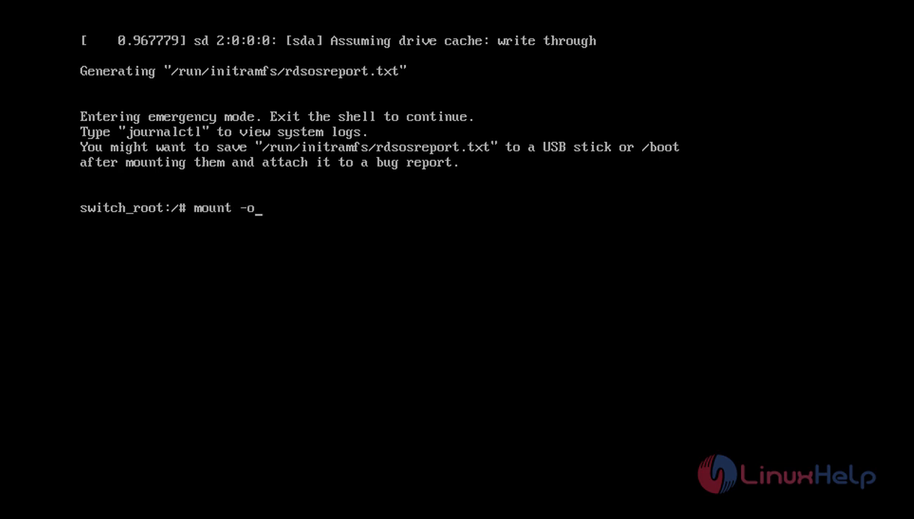
type("remou")
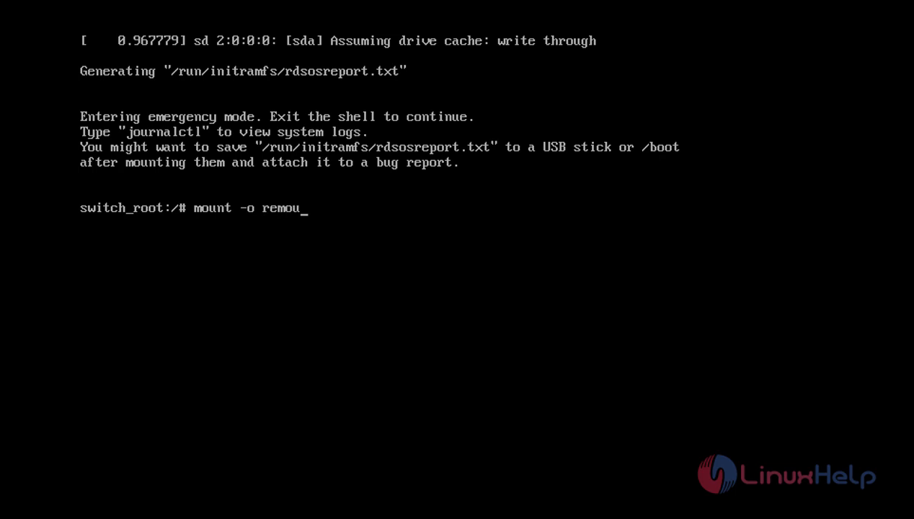
type("nt")
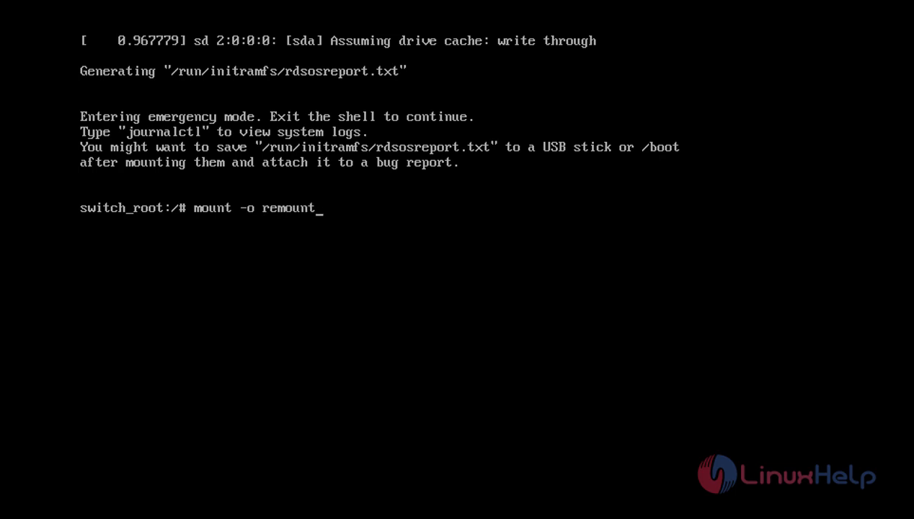
type(",")
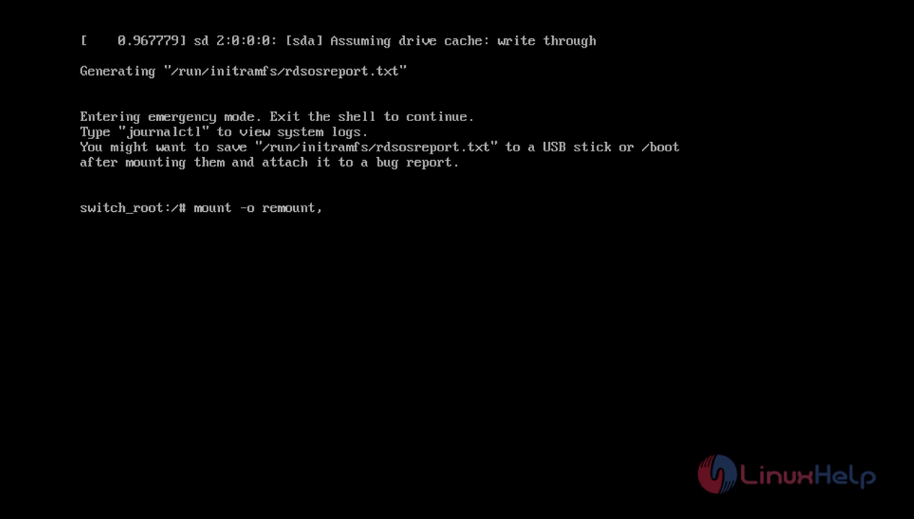
type("rw")
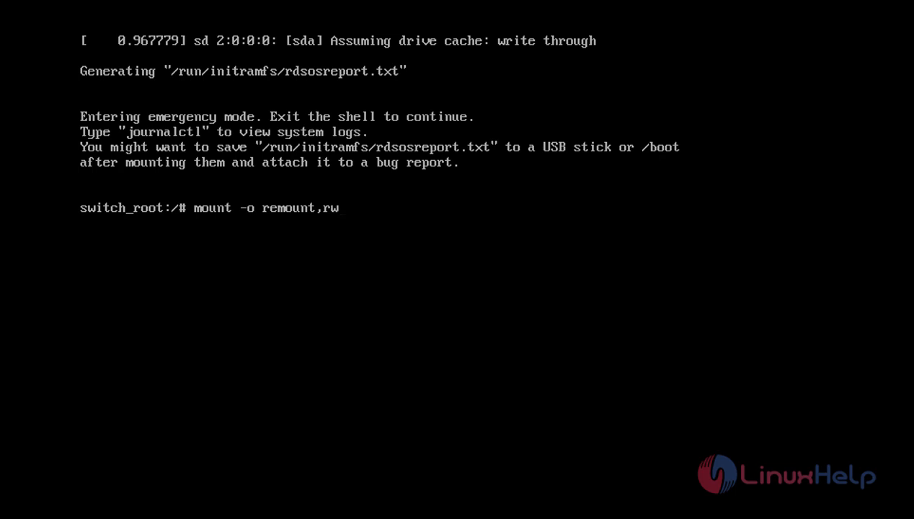
type("/sysroo")
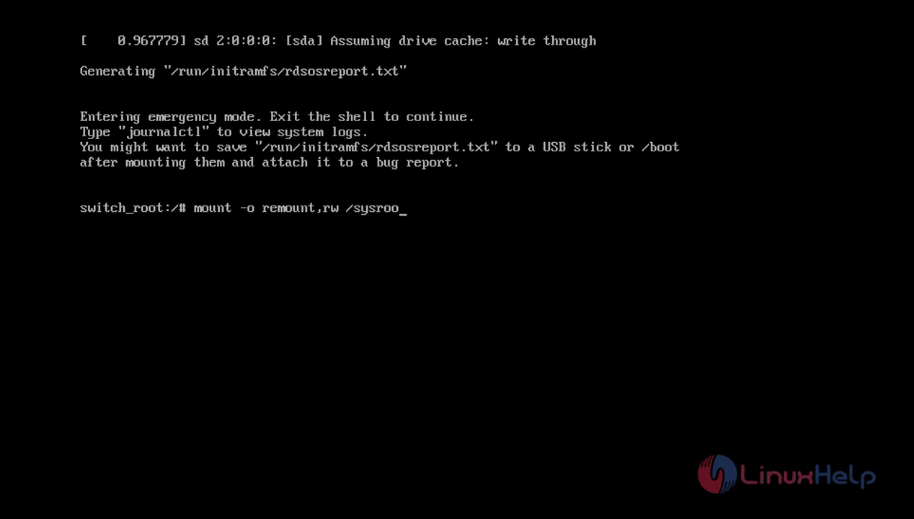
key("Return")
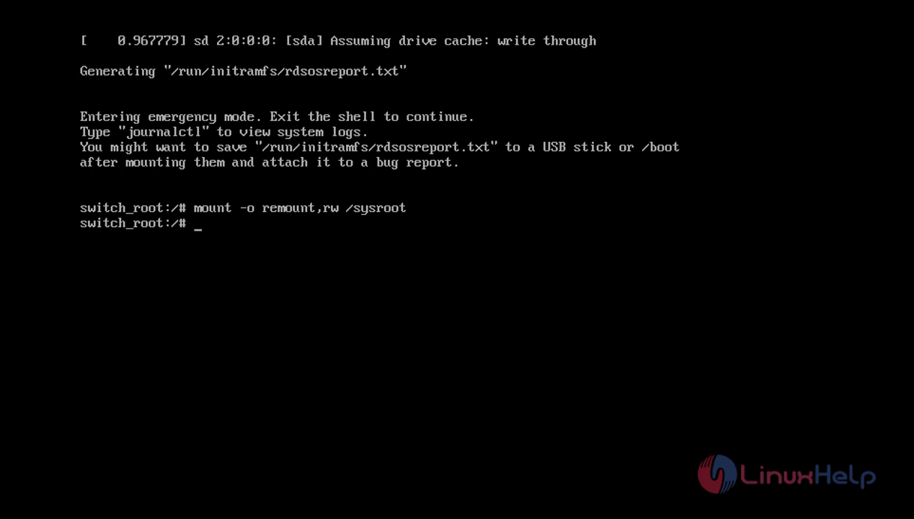
- Run chroot /sysroot to enter the installed system, then stage the passwd command
key("Return")
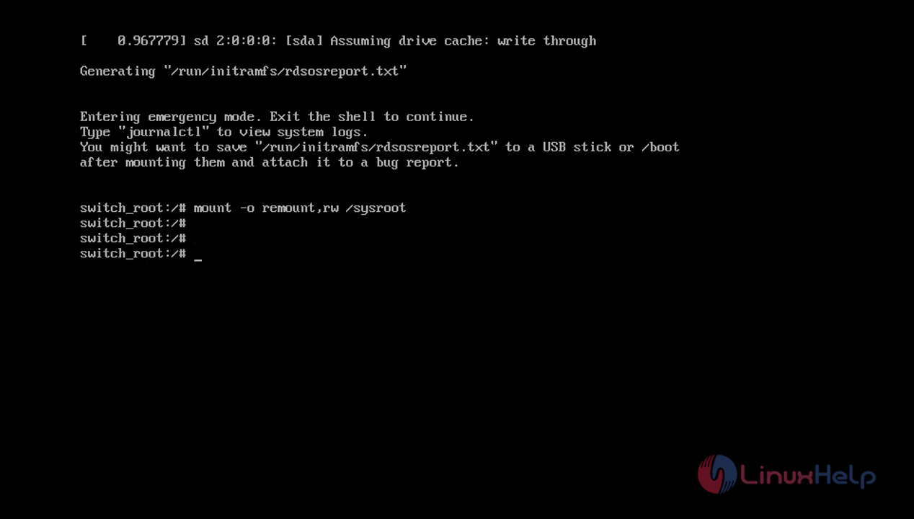
type("chr")
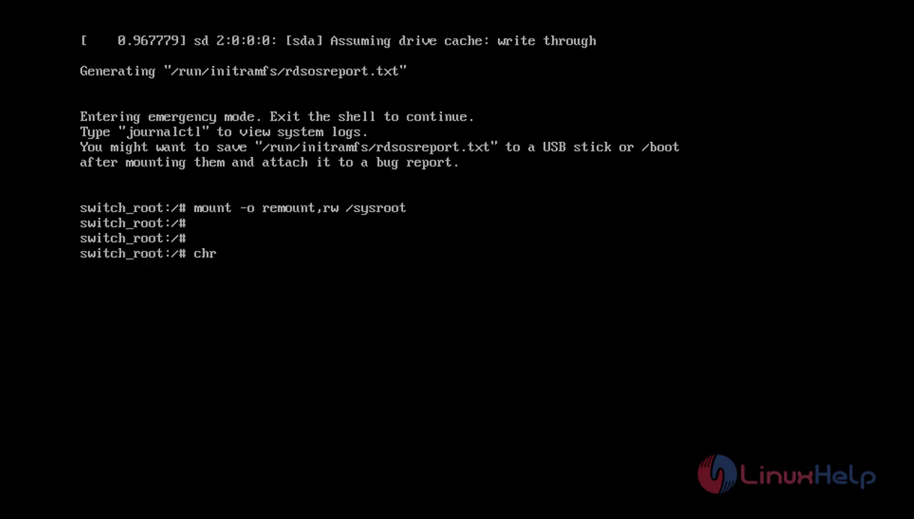
type("oot /sy")
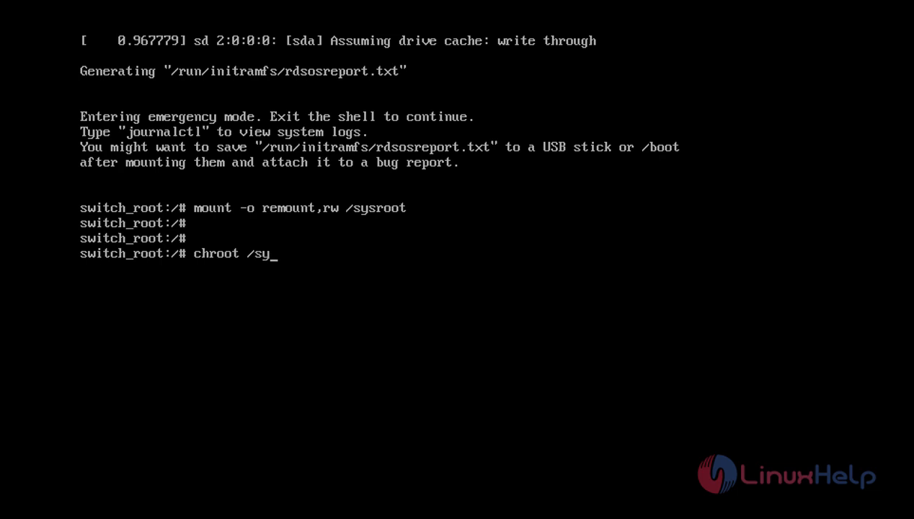
type("sroot")
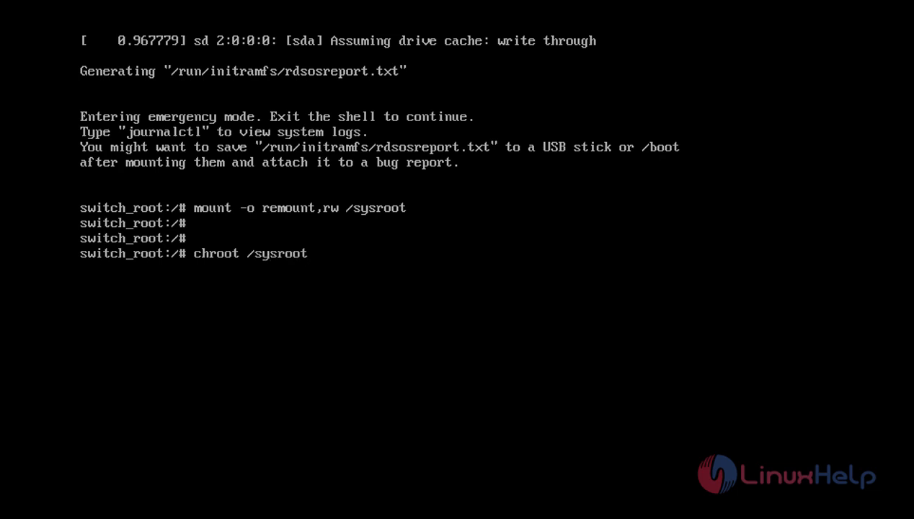
key("Return")
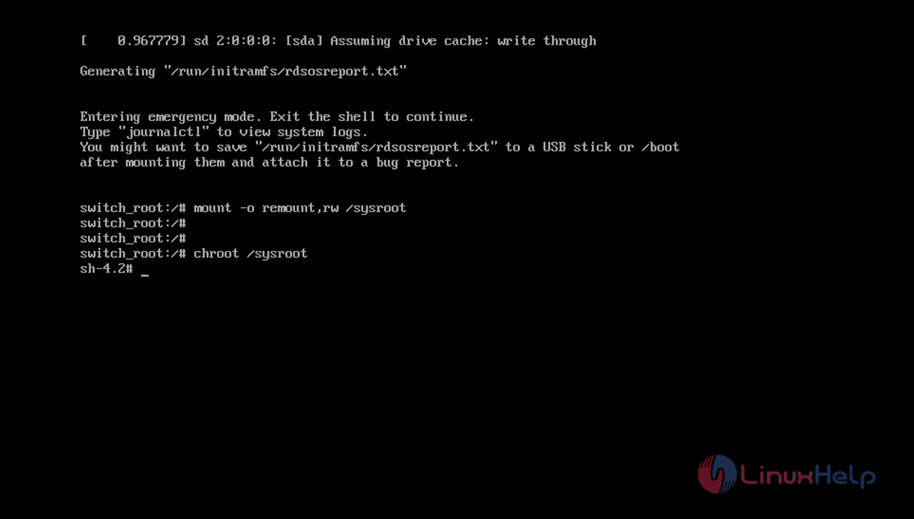
type("passwd")
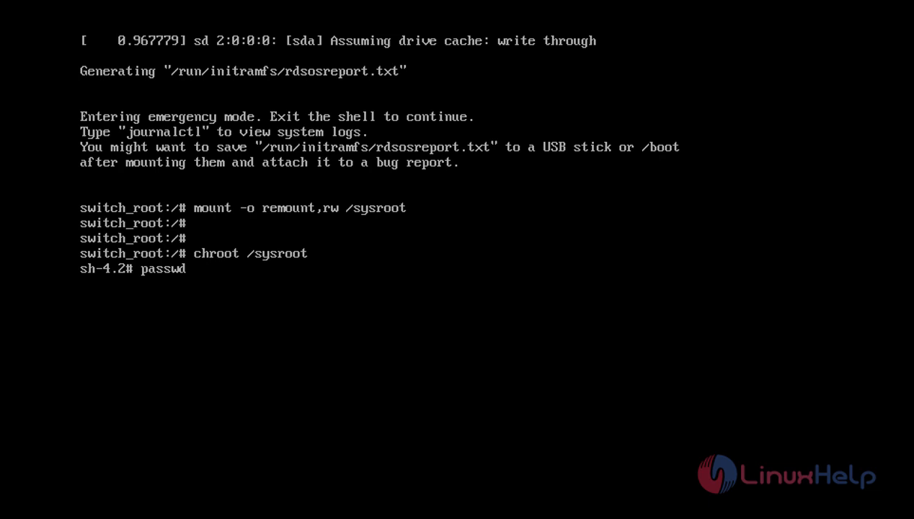
- Run passwd and set the new root password, confirmed as updated successfully
key("Return")
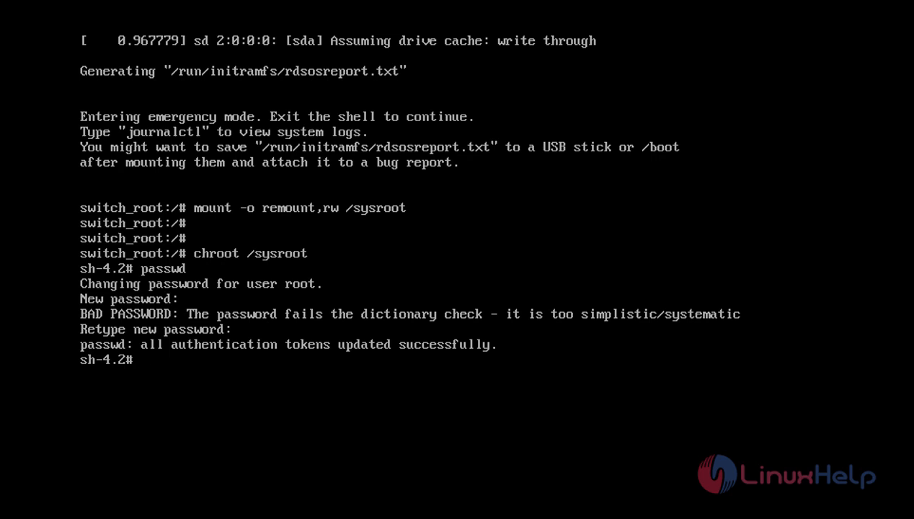
type("touch")
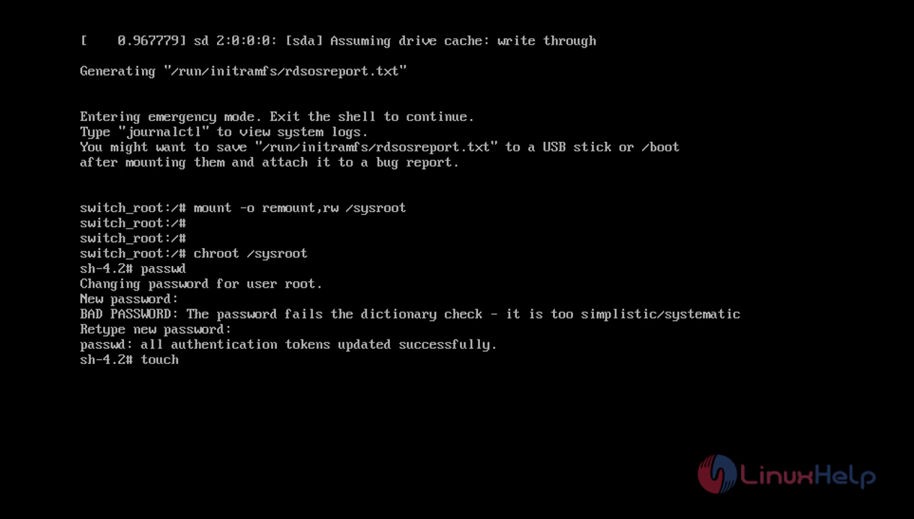
- Create /.autorelabel for SELinux relabeling and exit the shell to continue booting
type("/")
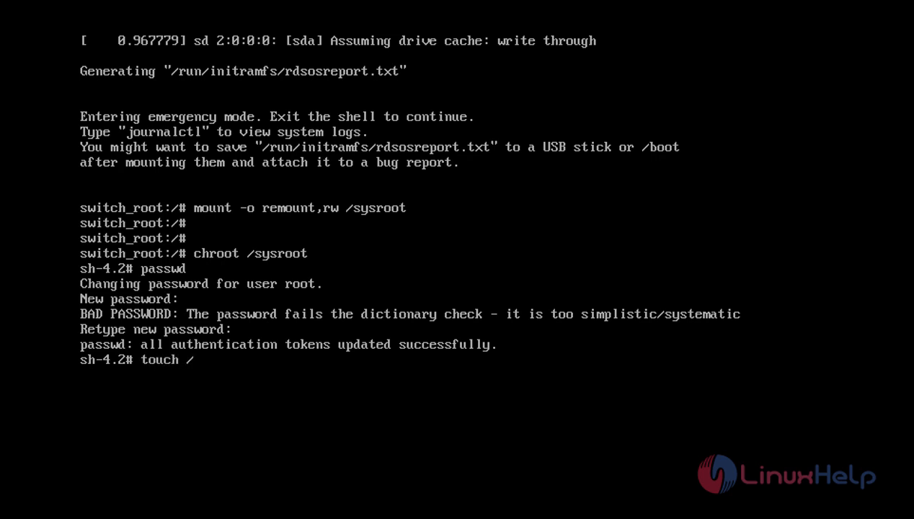
type(".auto")
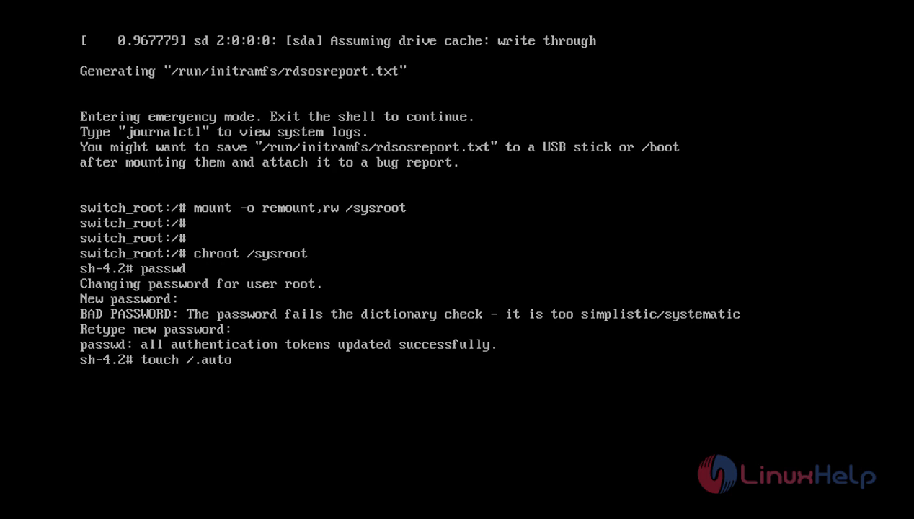
type("relabel")
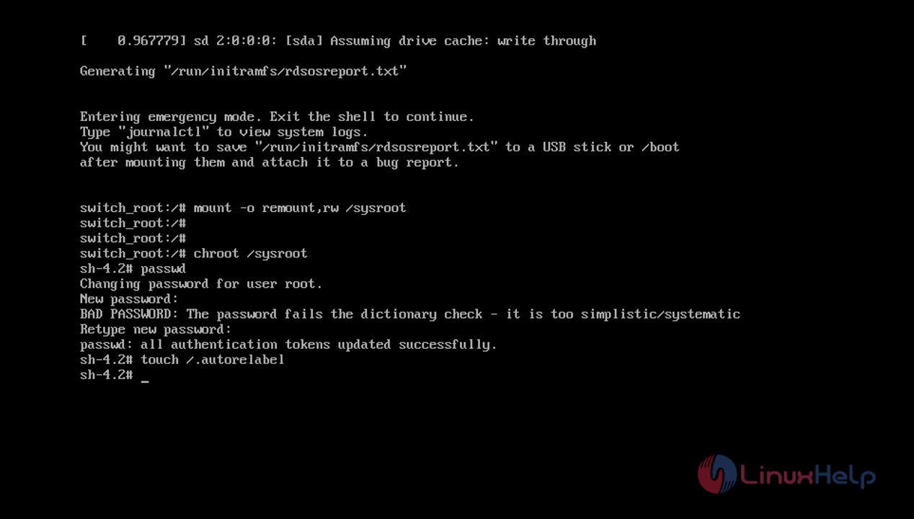
type("ex")
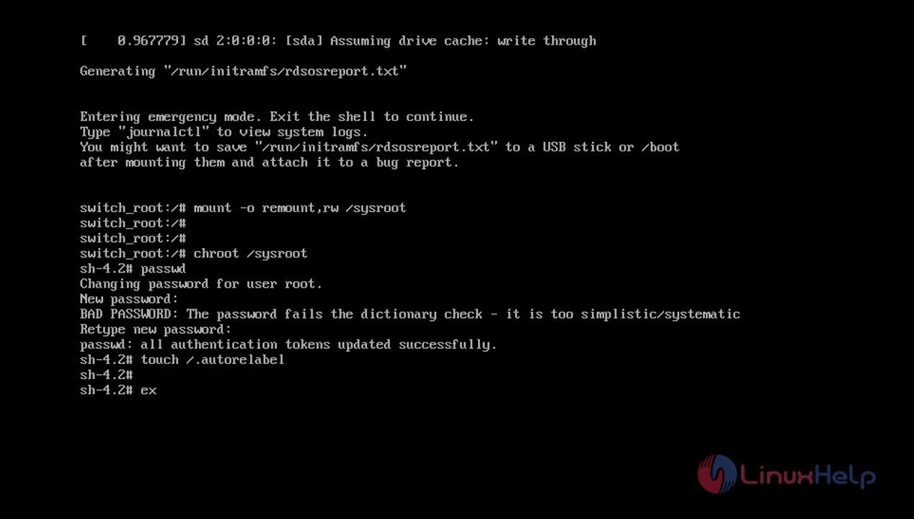
key("Return")
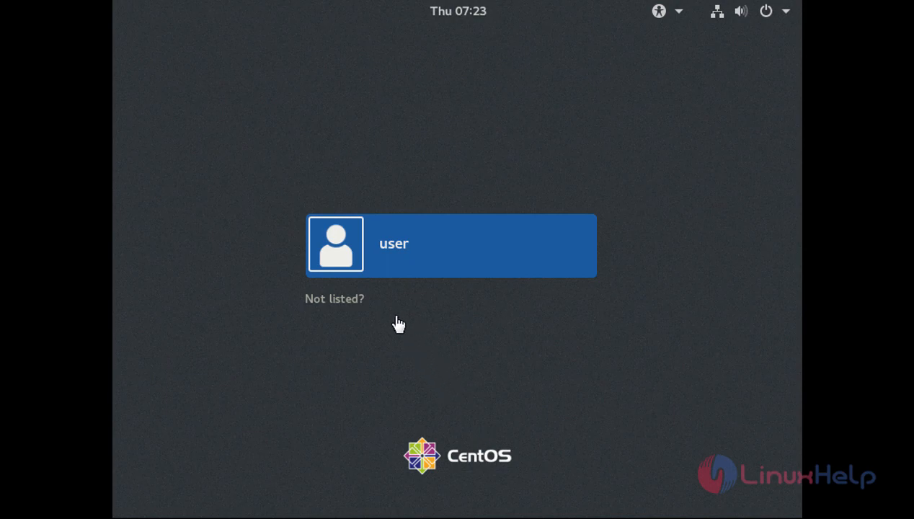
mouse_move(344, 301)
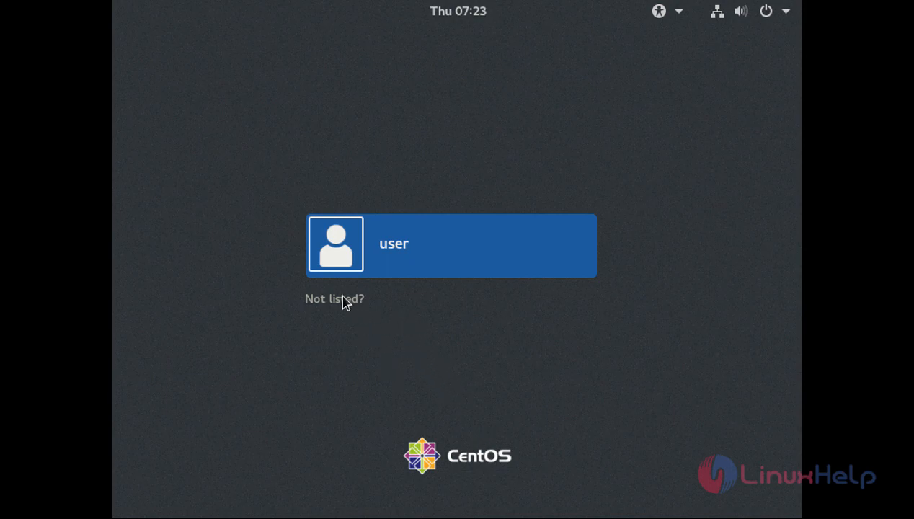
- Sign in via 'Not listed?' as root with the new password to reach the desktop
left_click(334, 298)
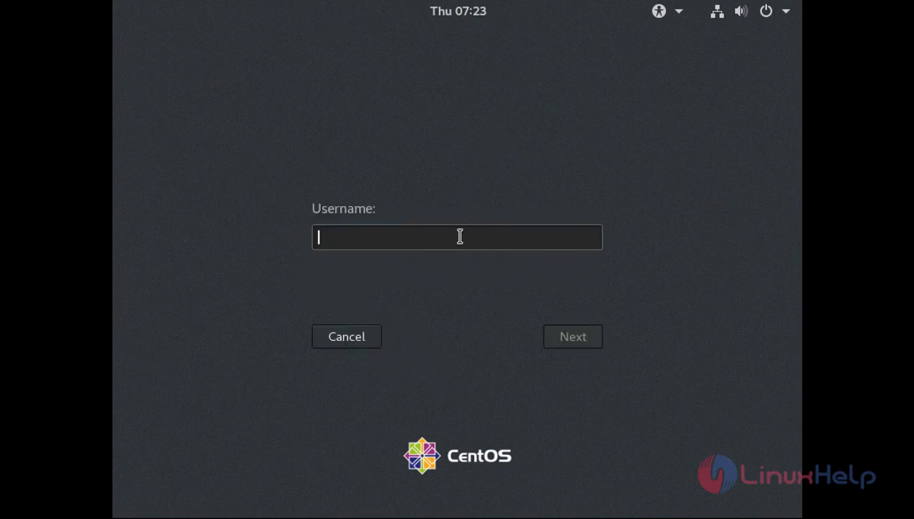
type("root")
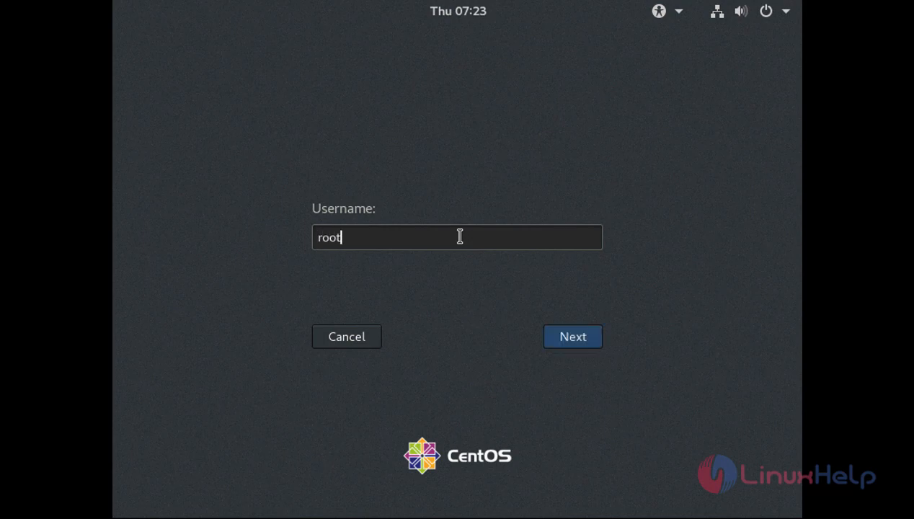
left_click(572, 336)
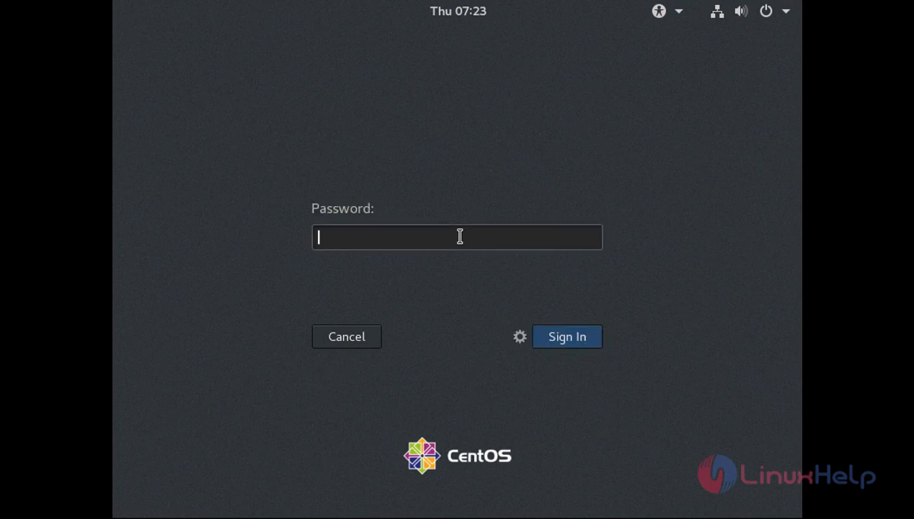
type("password")
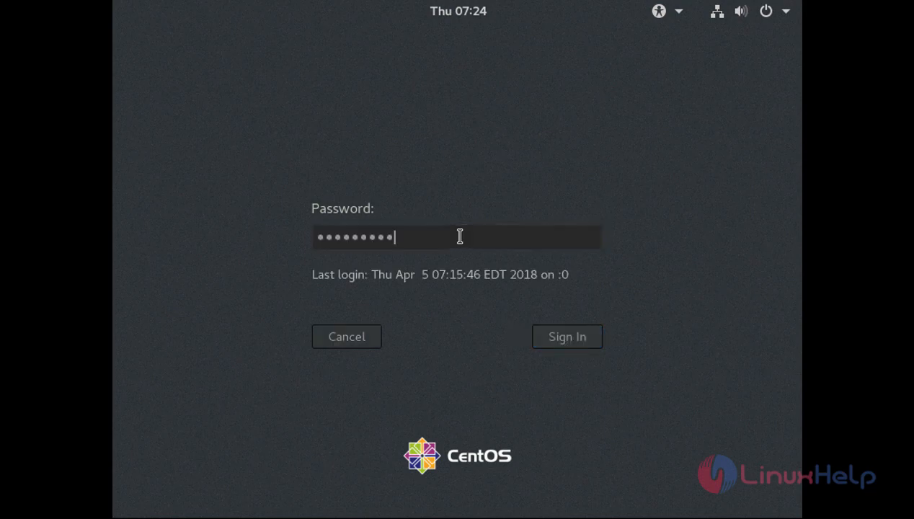
left_click(567, 338)
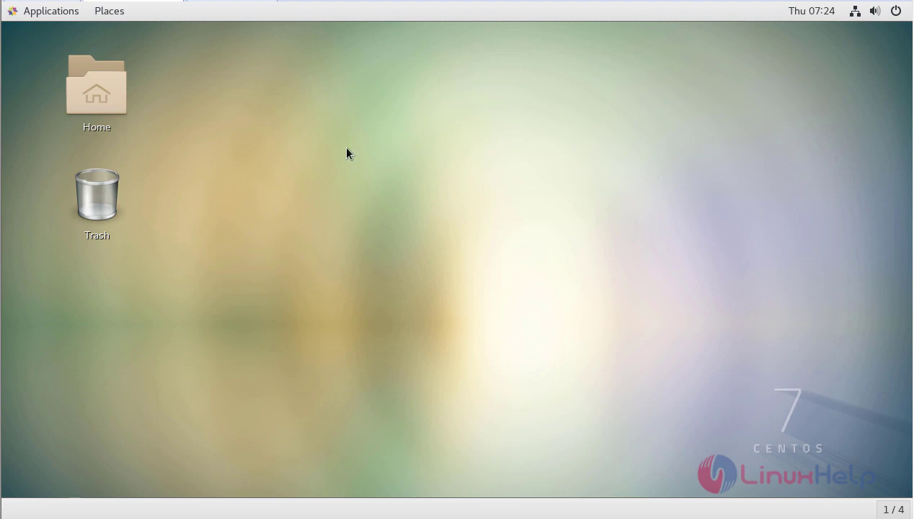
mouse_move(307, 251)
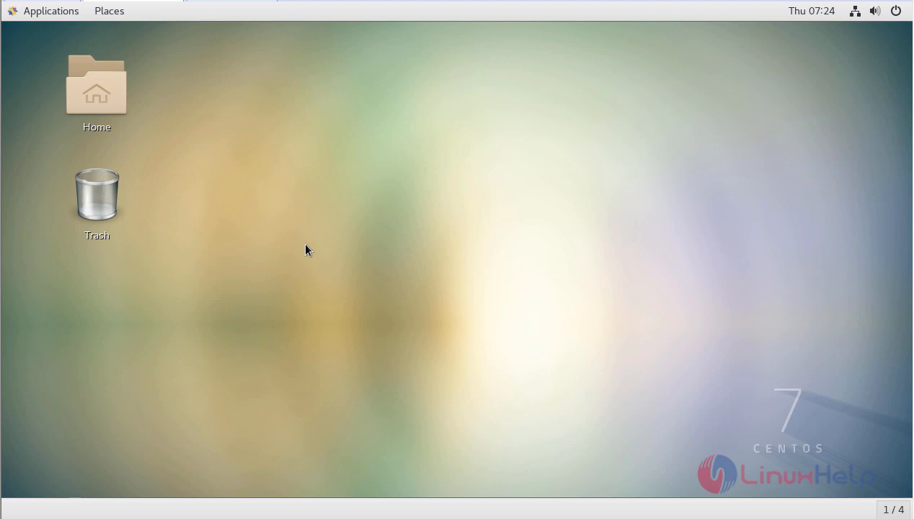
mouse_move(369, 248)
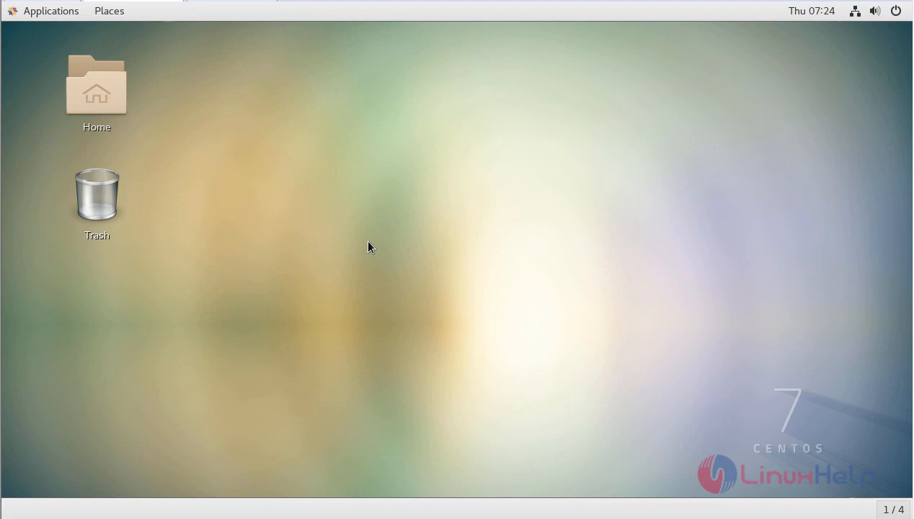